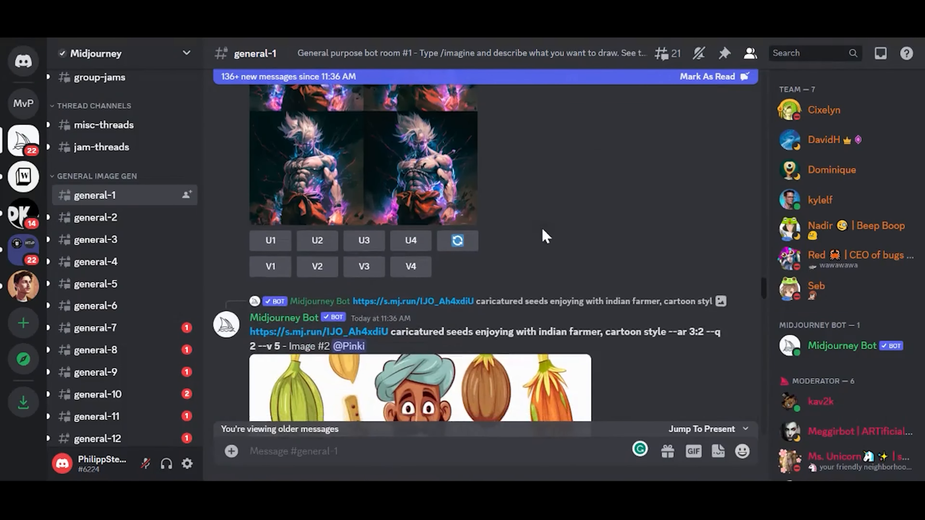
Start a new server from the server list and answer who it is for
{"action": "scroll", "scroll_direction": "down", "scroll_amount": 3}
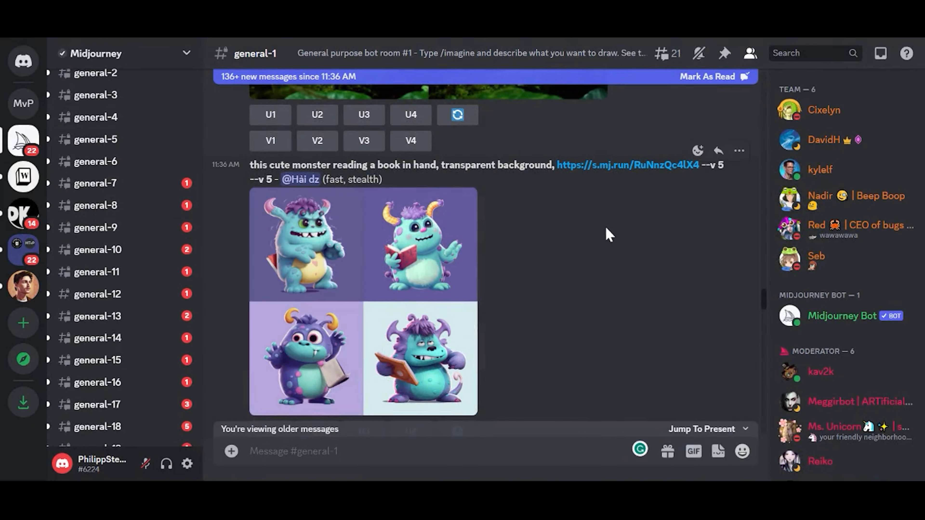
{"action": "scroll", "scroll_direction": "down", "scroll_amount": 3}
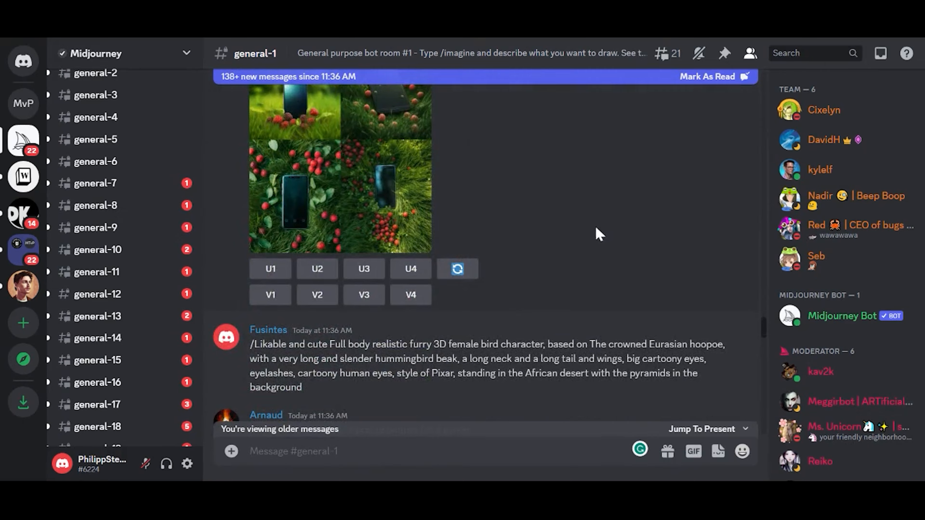
{"action": "scroll", "scroll_direction": "down", "scroll_amount": 3}
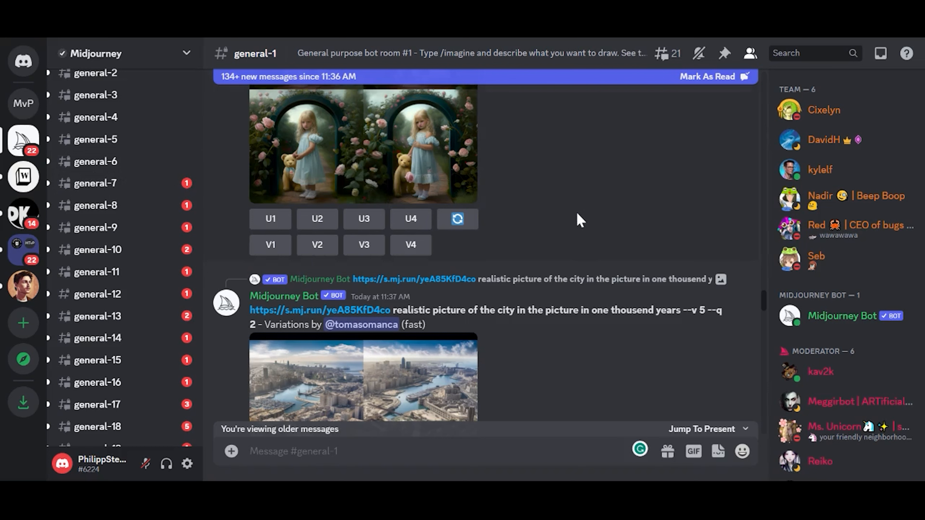
{"action": "mouse_move", "coordinate": [205, 245]}
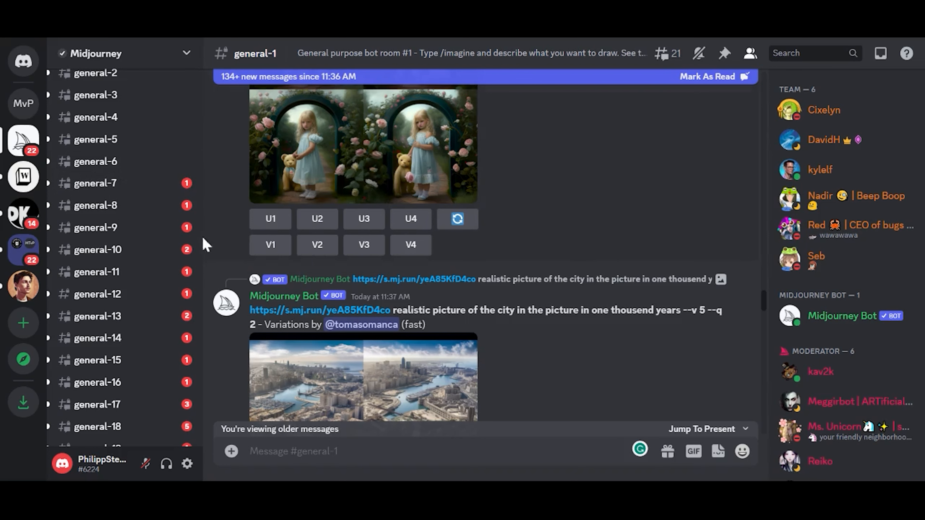
{"action": "mouse_move", "coordinate": [24, 323]}
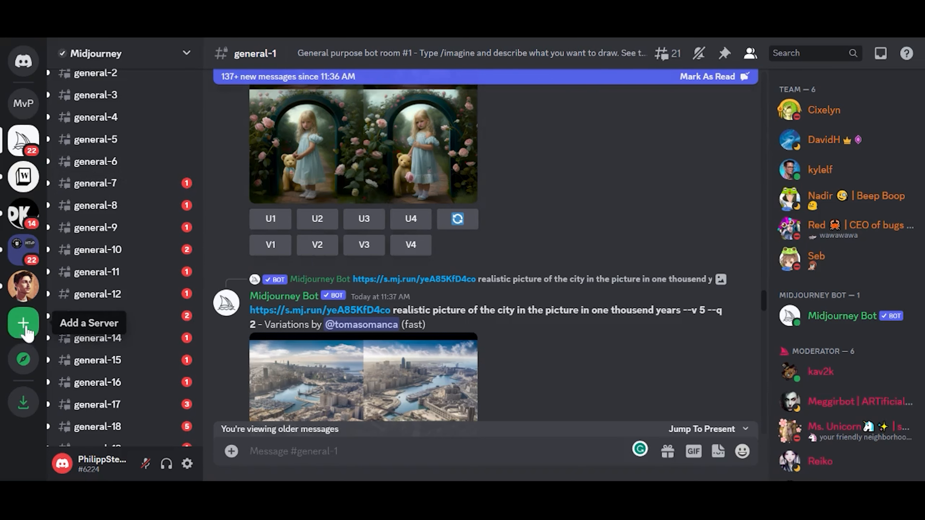
{"action": "left_click", "coordinate": [24, 323]}
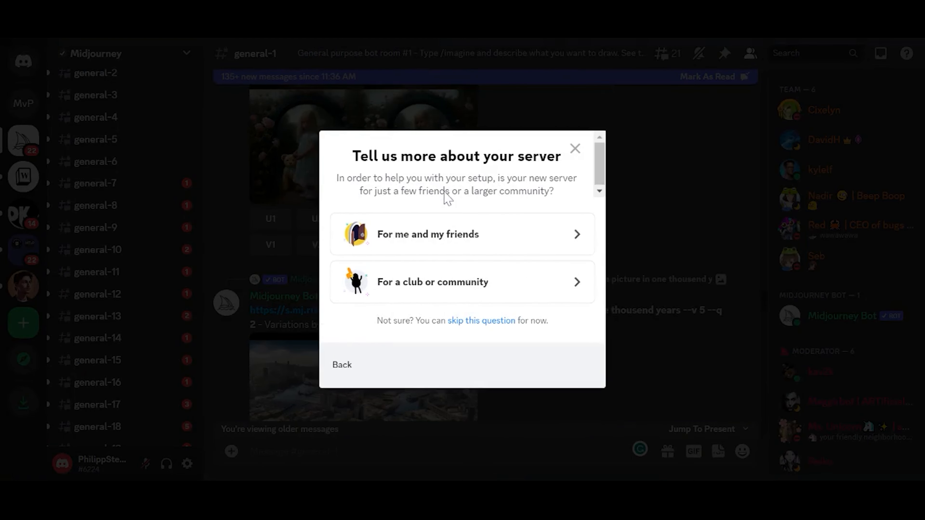
{"action": "left_click", "coordinate": [427, 234]}
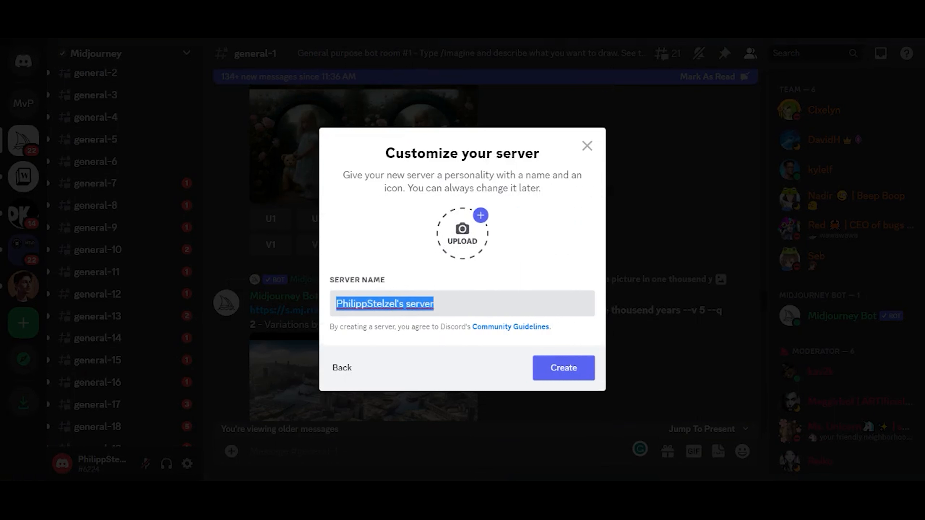
Name the server 'Midjourney Testserver' and create it
{"action": "type", "text": "Midjourney"}
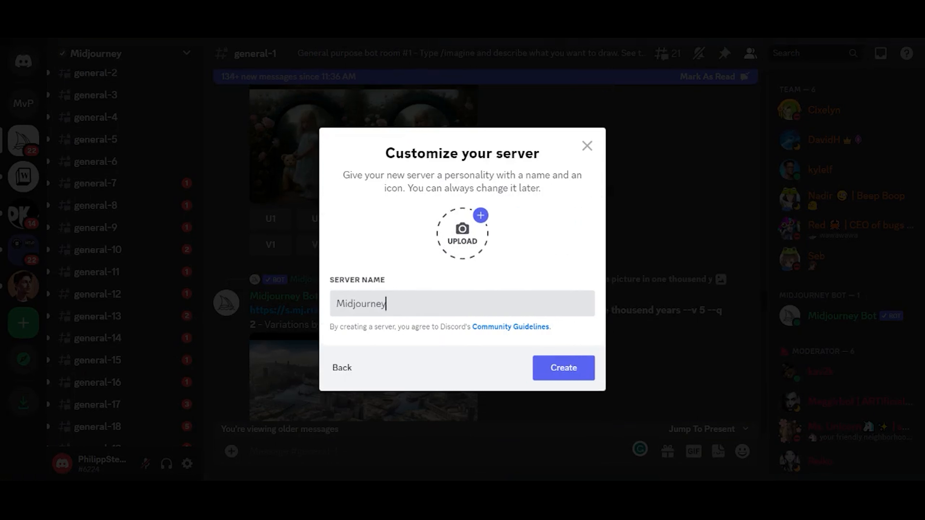
{"action": "type", "text": "testserver"}
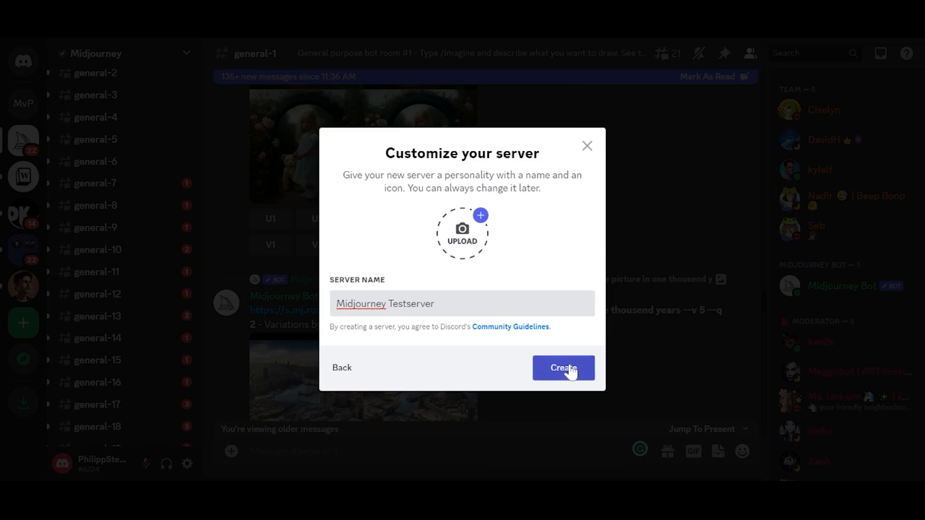
{"action": "left_click", "coordinate": [562, 367]}
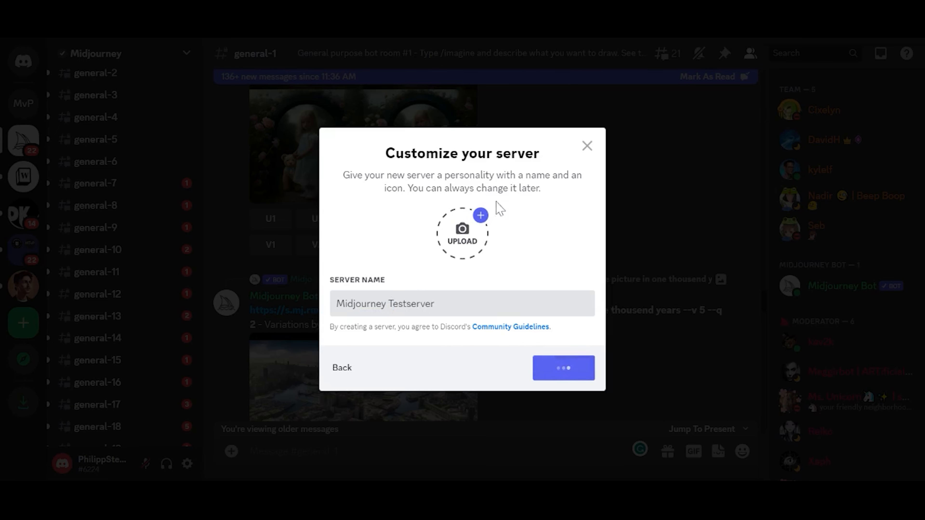
Finish creation and view the new server's #general welcome page
{"action": "left_click", "coordinate": [562, 367]}
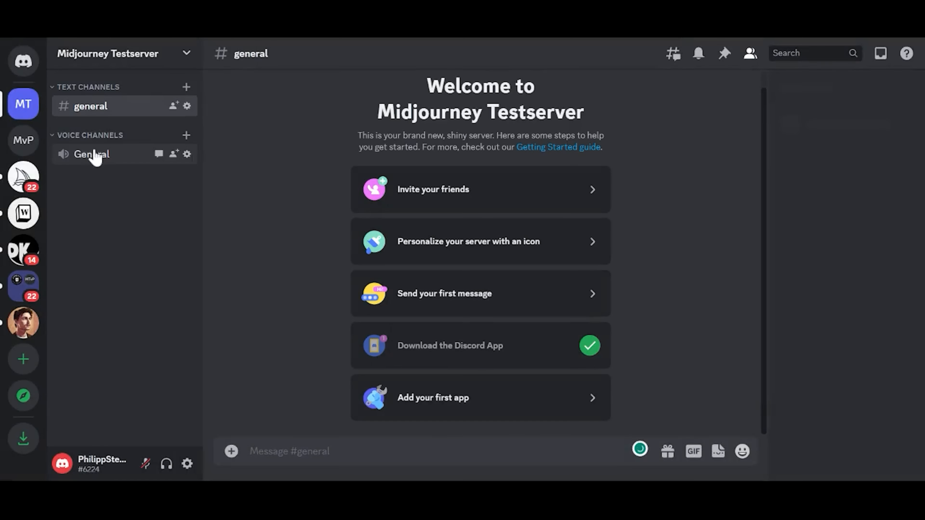
{"action": "left_click", "coordinate": [750, 53]}
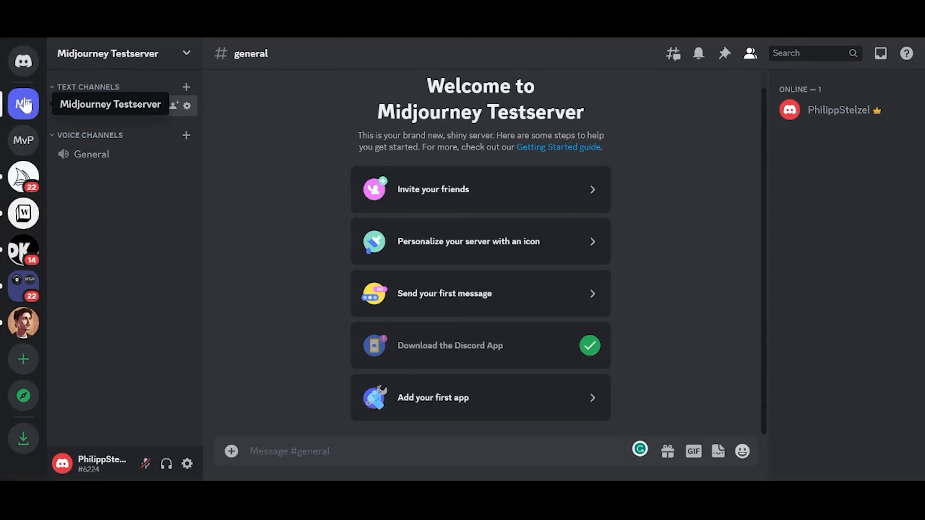
{"action": "mouse_move", "coordinate": [26, 105]}
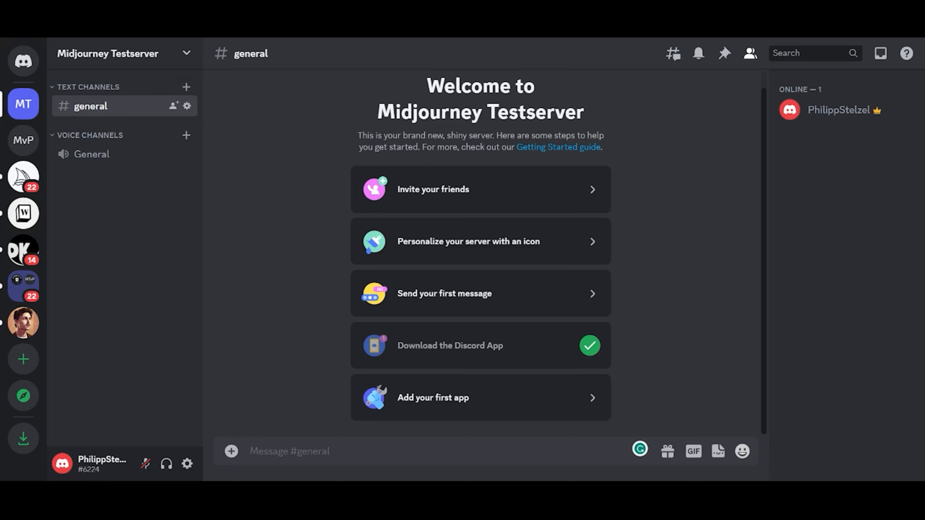
{"action": "mouse_move", "coordinate": [139, 188]}
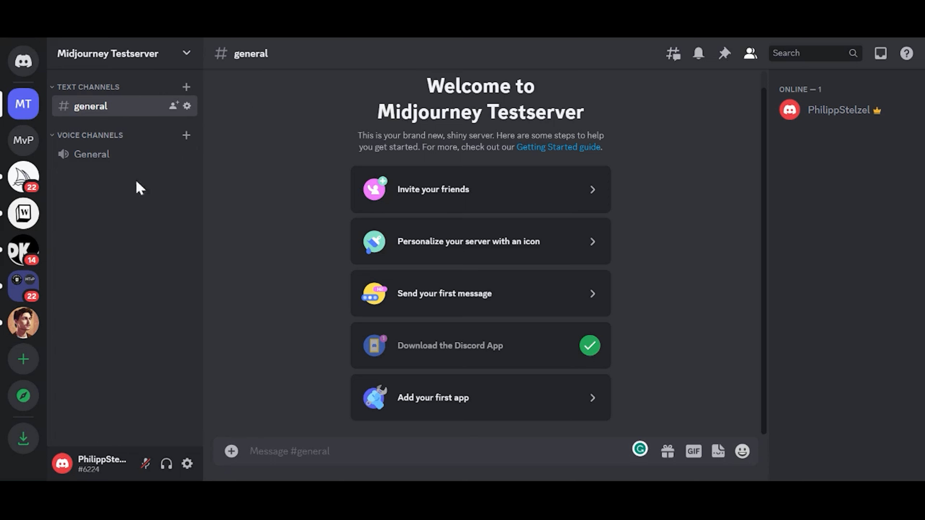
{"action": "mouse_move", "coordinate": [23, 176]}
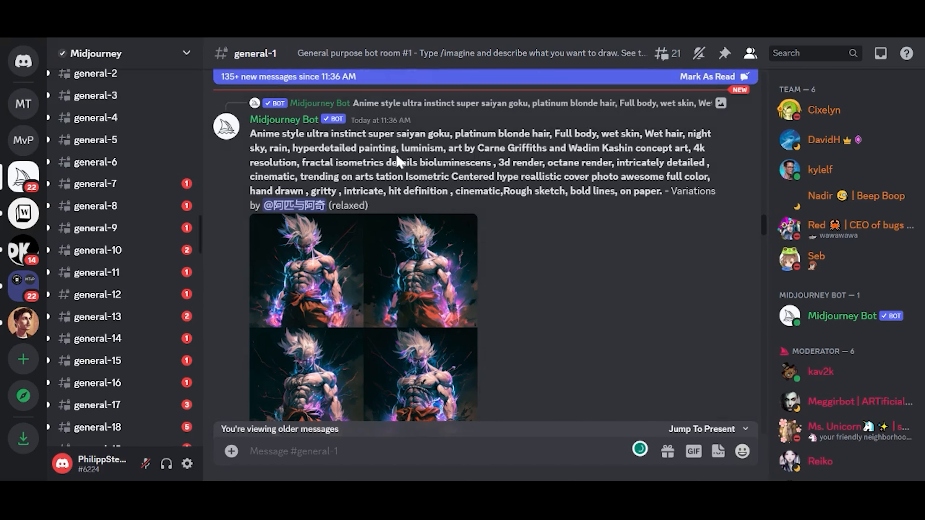
Return to the official Midjourney server's general-1 channel and locate Midjourney Bot in the member list
{"action": "scroll", "scroll_direction": "up", "scroll_amount": 3}
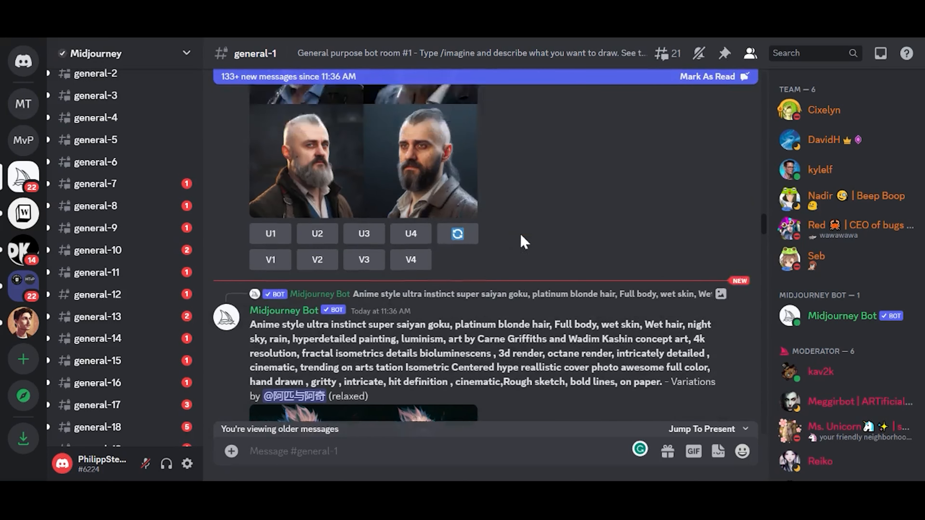
{"action": "scroll", "scroll_direction": "up", "scroll_amount": 3}
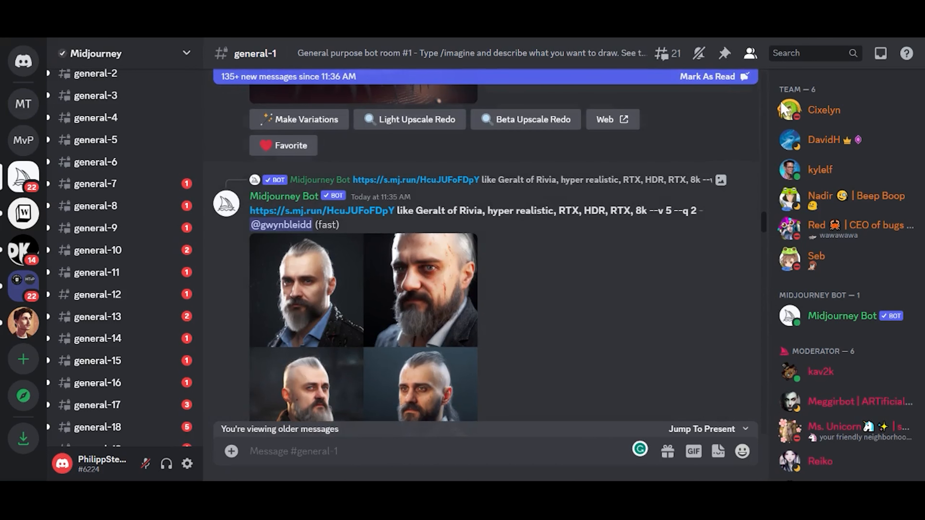
{"action": "mouse_move", "coordinate": [846, 379]}
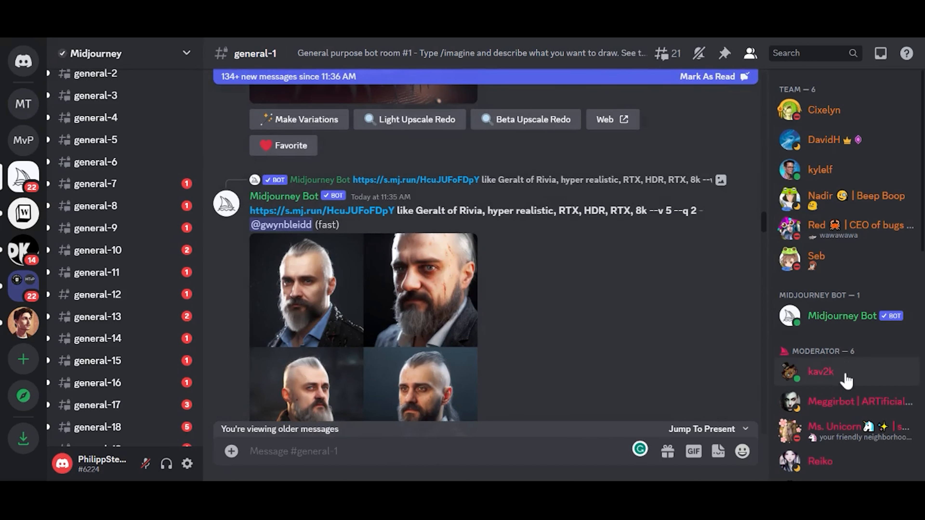
{"action": "mouse_move", "coordinate": [844, 315]}
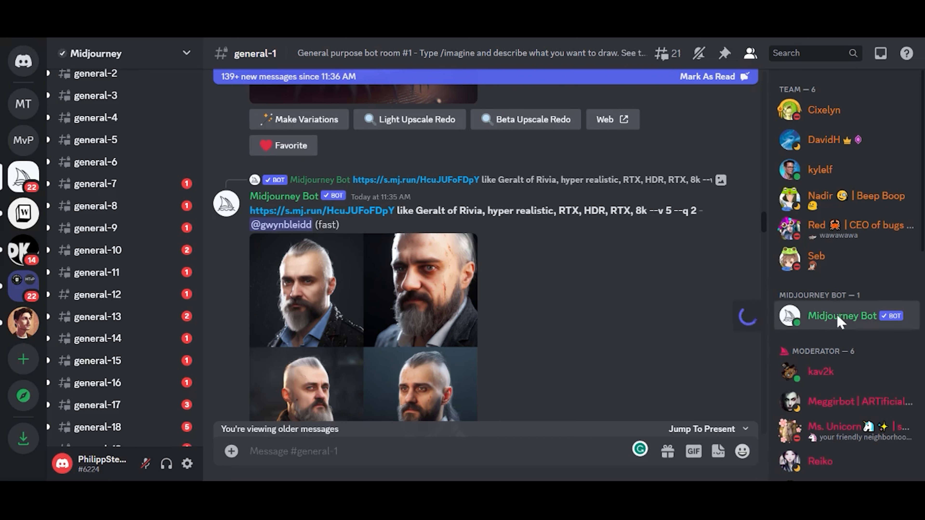
{"action": "left_click", "coordinate": [842, 316]}
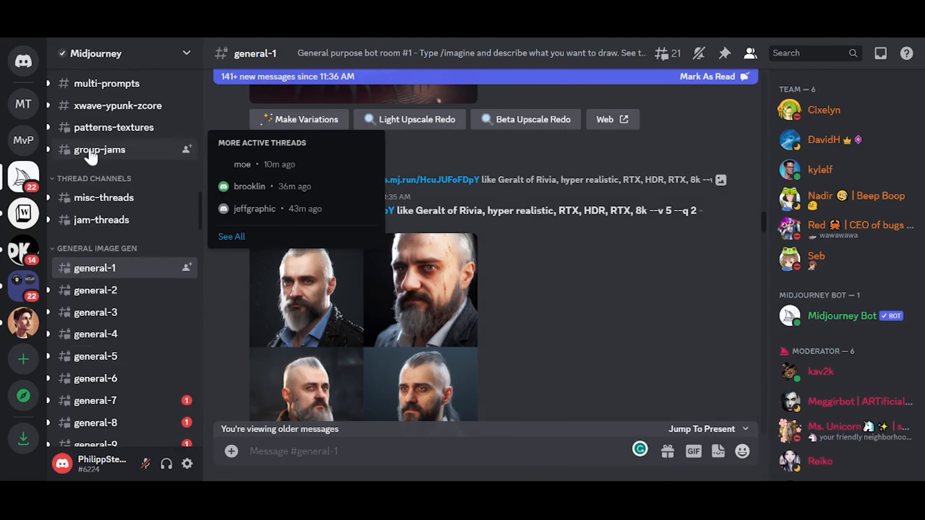
{"action": "scroll", "scroll_direction": "down", "scroll_amount": 3}
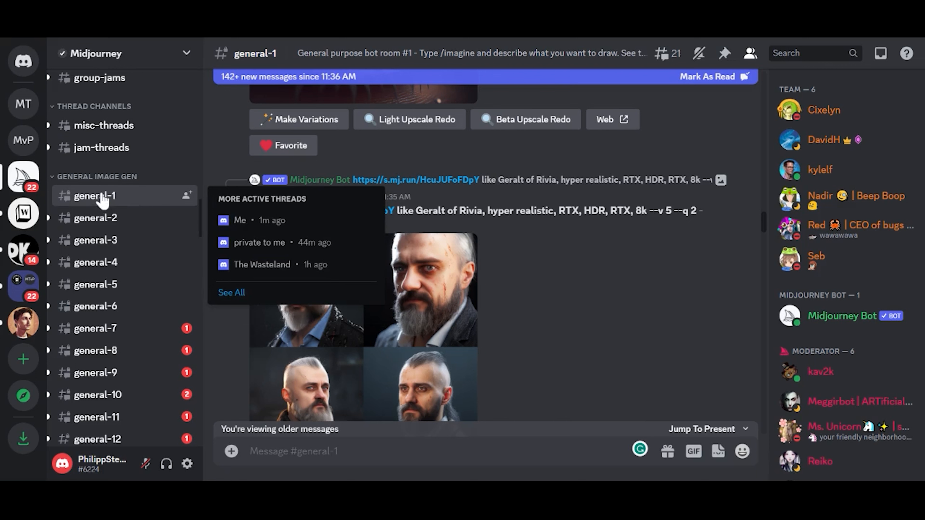
{"action": "scroll", "scroll_direction": "down", "scroll_amount": 3}
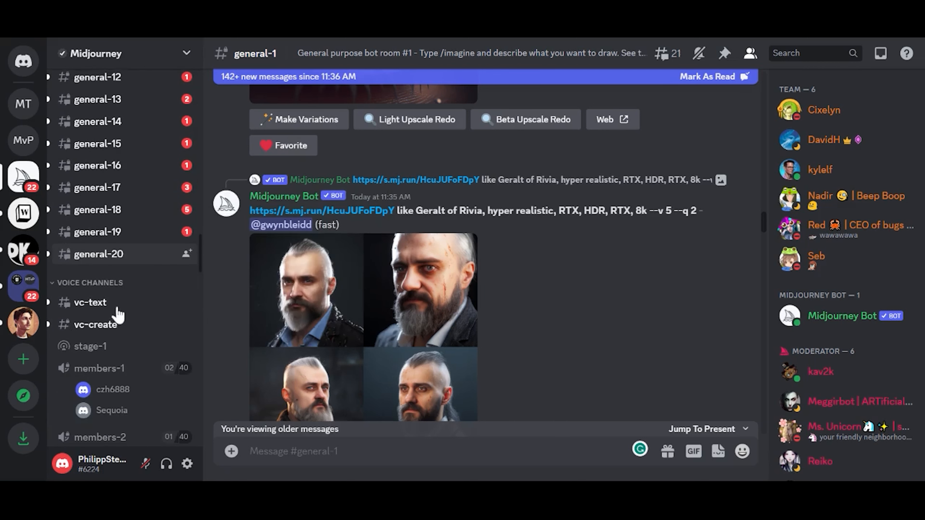
{"action": "mouse_move", "coordinate": [849, 324]}
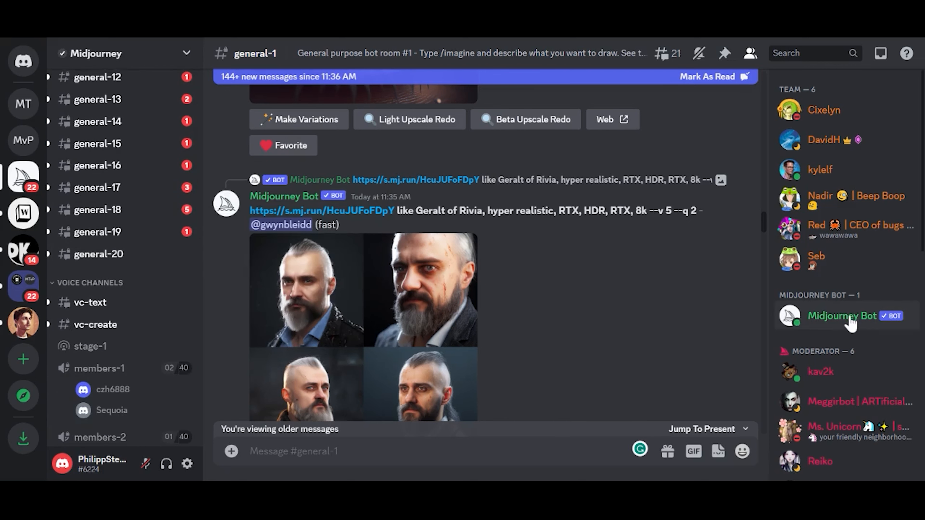
{"action": "left_click", "coordinate": [843, 316]}
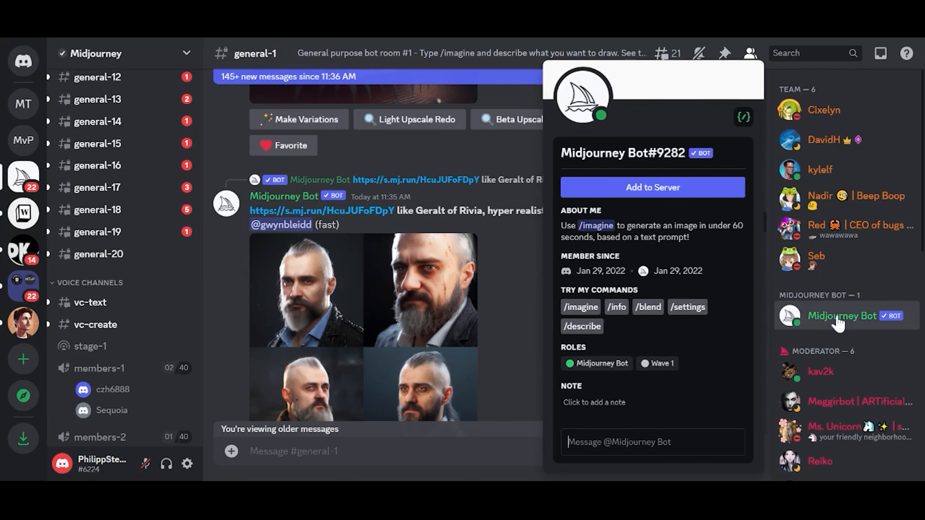
{"action": "mouse_move", "coordinate": [652, 187]}
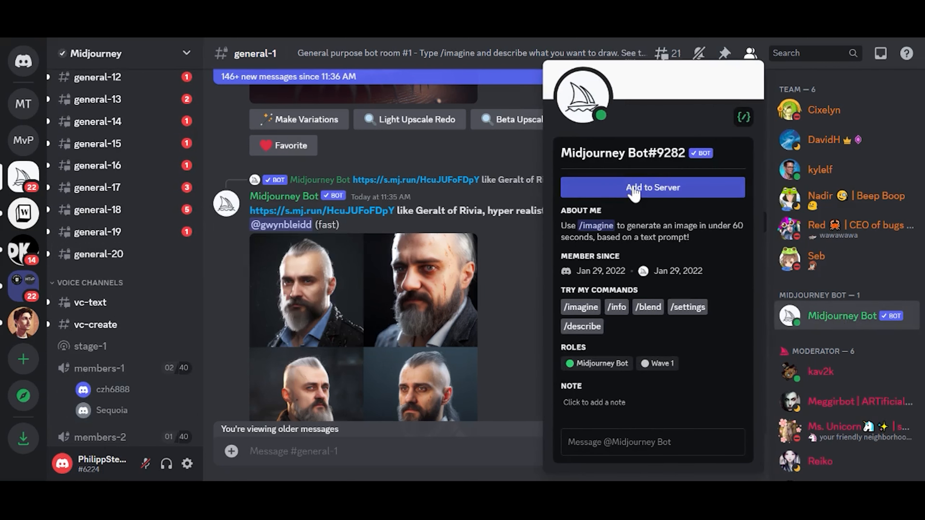
{"action": "left_click", "coordinate": [652, 187]}
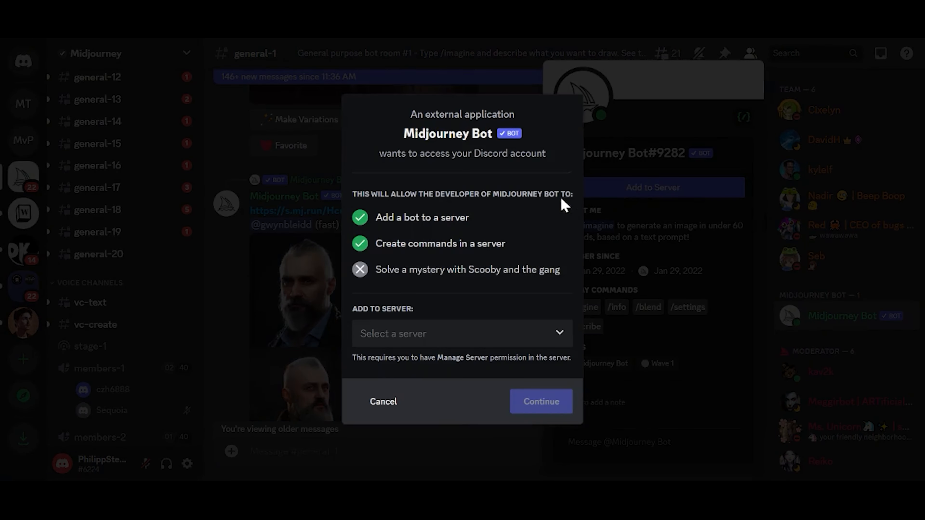
{"action": "left_click", "coordinate": [462, 333]}
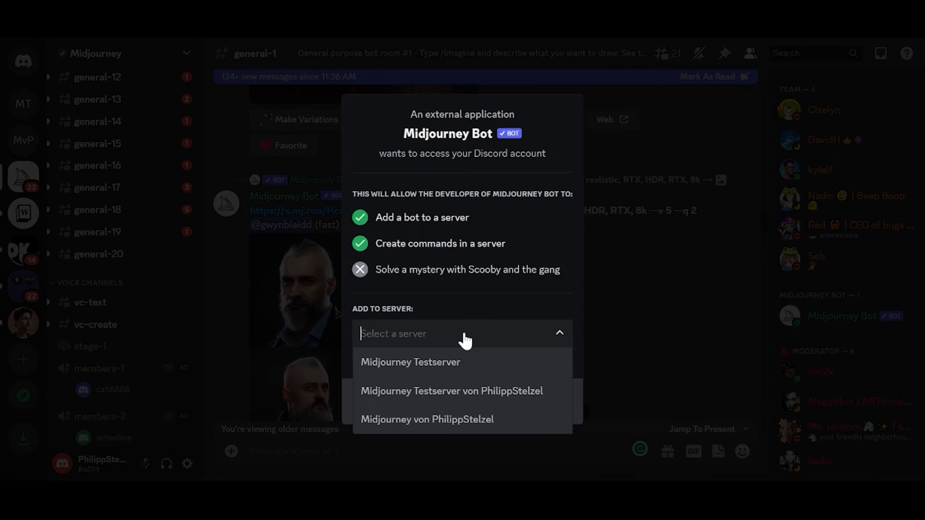
{"action": "mouse_move", "coordinate": [410, 362]}
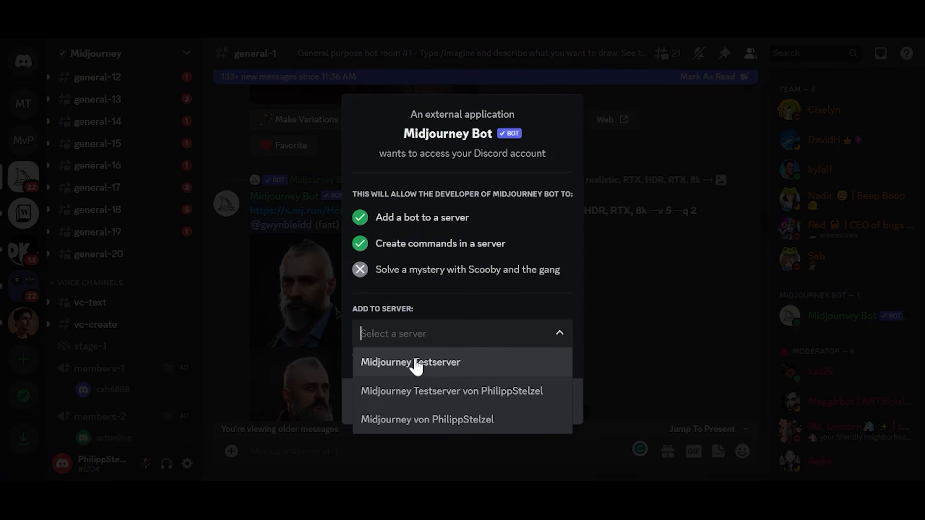
{"action": "left_click", "coordinate": [410, 362]}
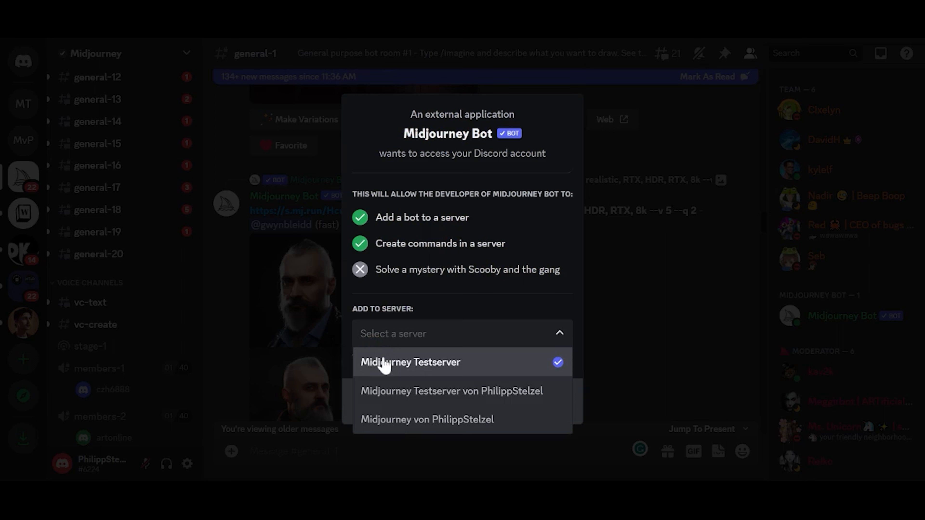
{"action": "left_click", "coordinate": [411, 362]}
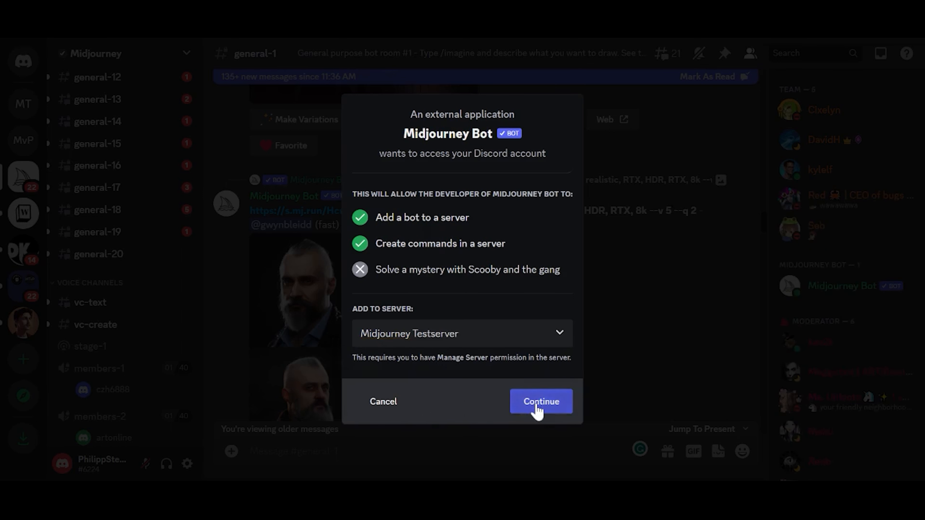
{"action": "left_click", "coordinate": [541, 401]}
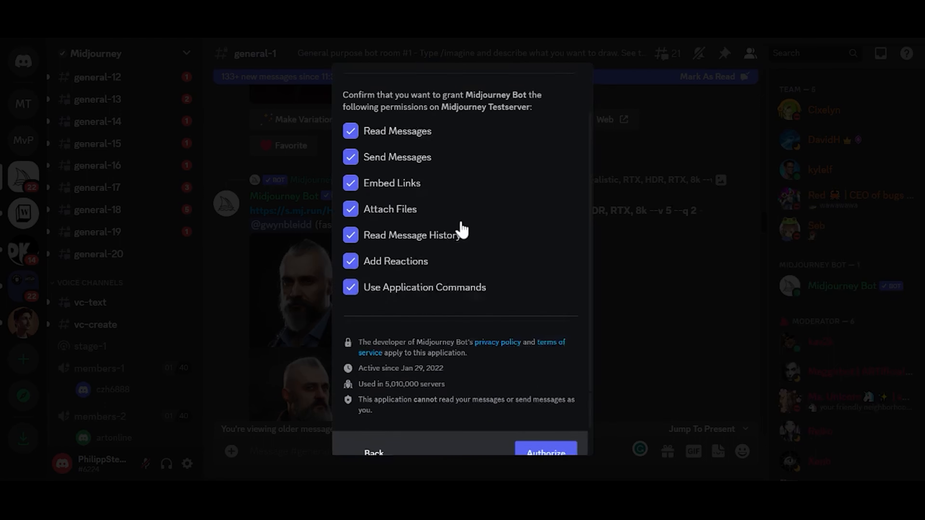
Authorize the bot's listed permissions and pass the bicycle-image captcha
{"action": "scroll", "scroll_direction": "up", "scroll_amount": 3}
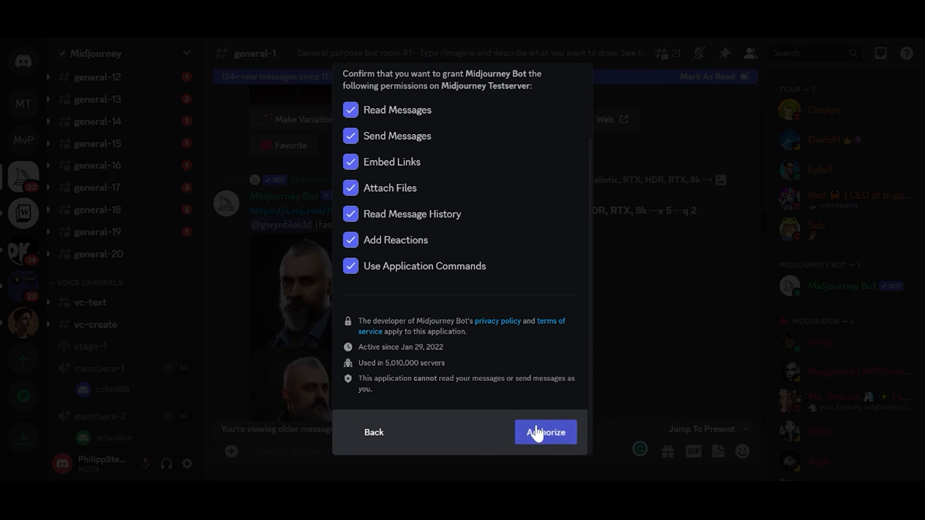
{"action": "left_click", "coordinate": [544, 432]}
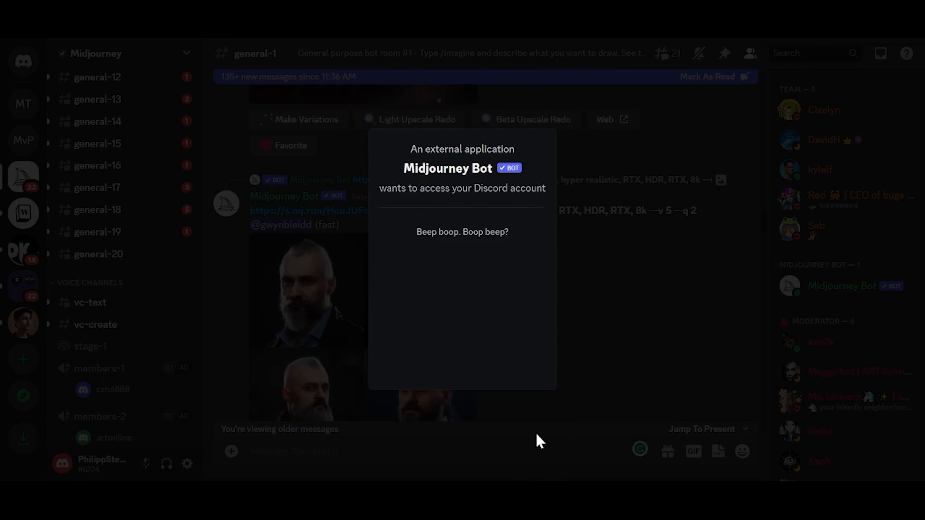
{"action": "mouse_move", "coordinate": [438, 218]}
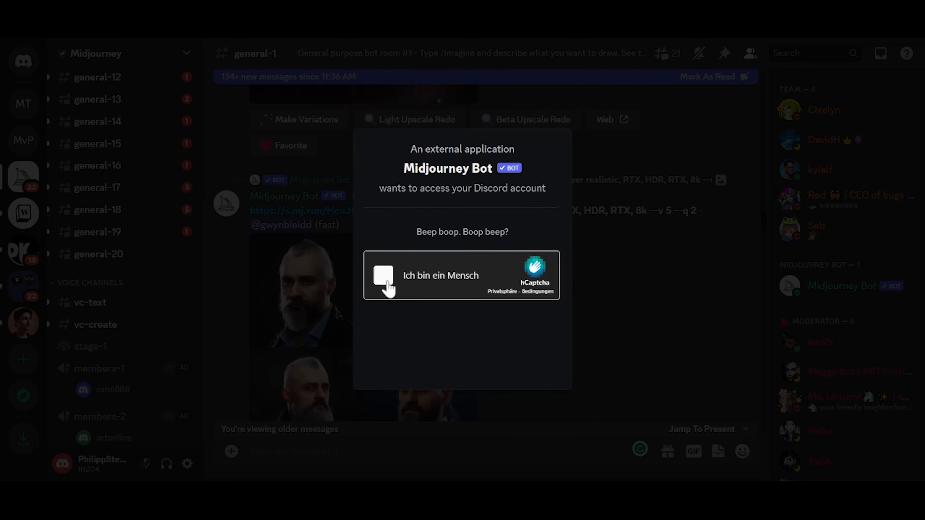
{"action": "left_click", "coordinate": [382, 275]}
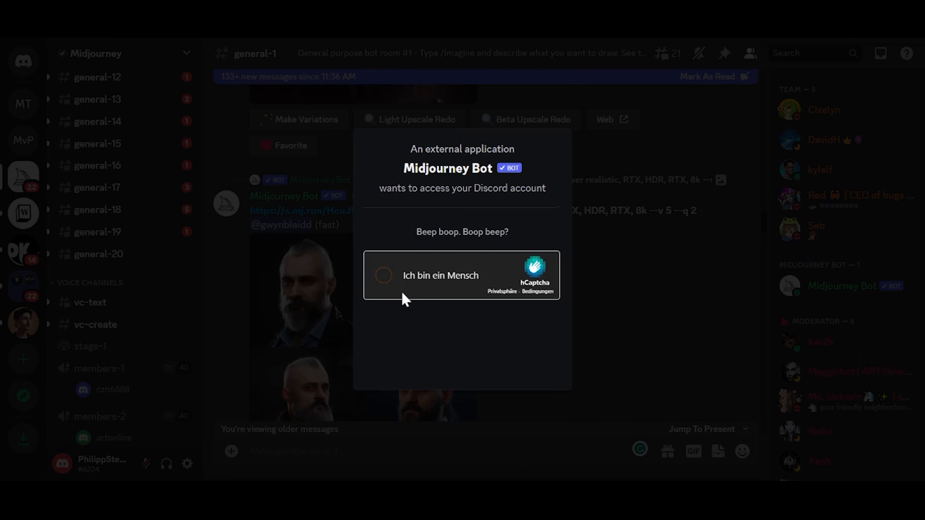
{"action": "left_click", "coordinate": [382, 275]}
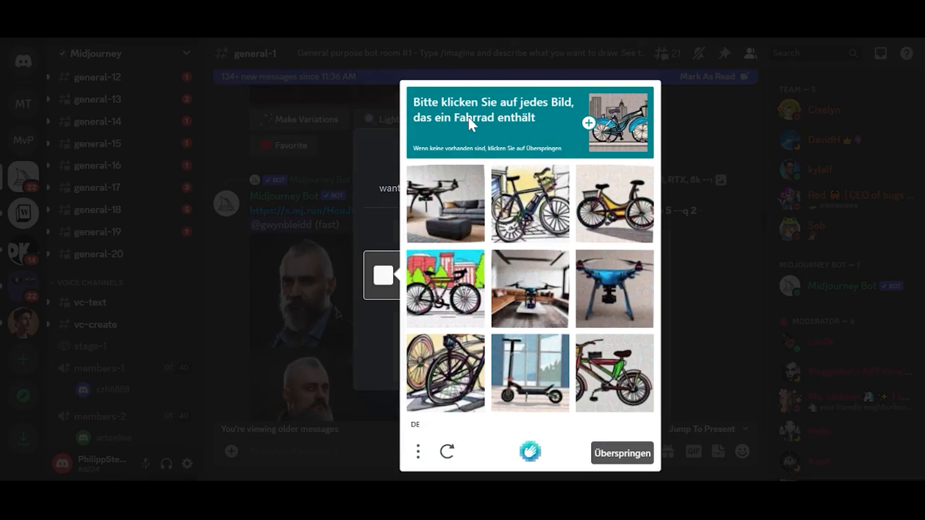
{"action": "mouse_move", "coordinate": [510, 167]}
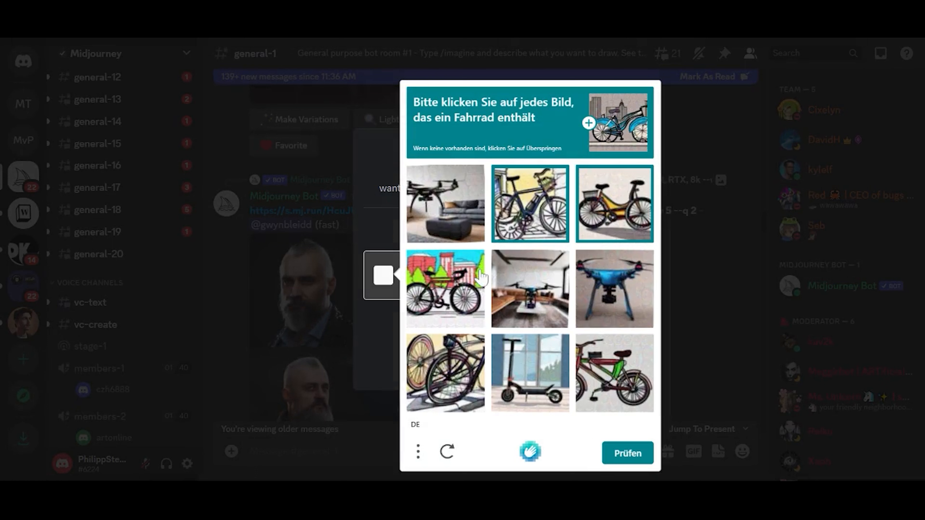
{"action": "left_click", "coordinate": [444, 289]}
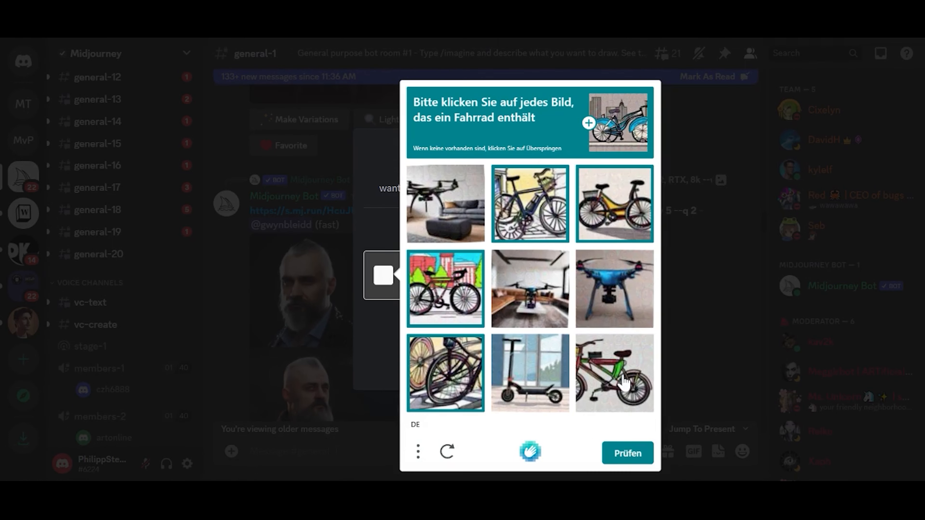
{"action": "left_click", "coordinate": [626, 453]}
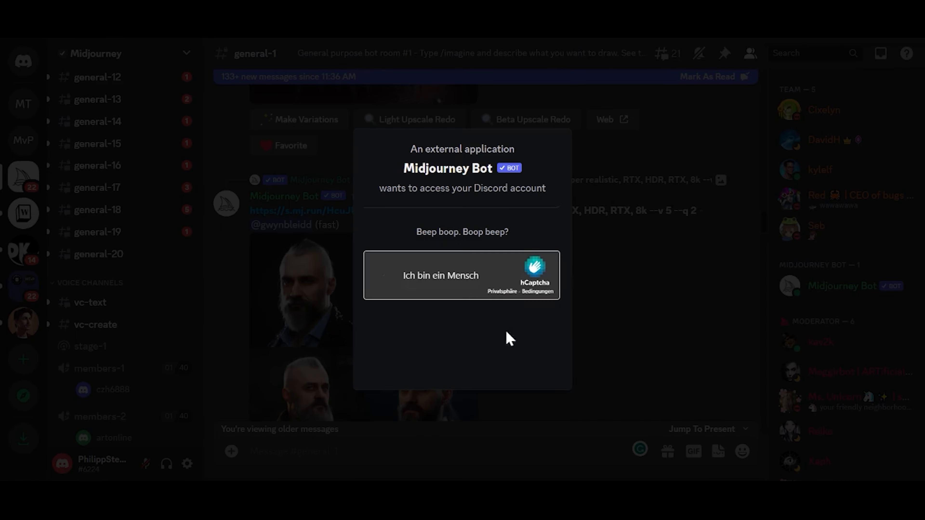
{"action": "left_click", "coordinate": [440, 276]}
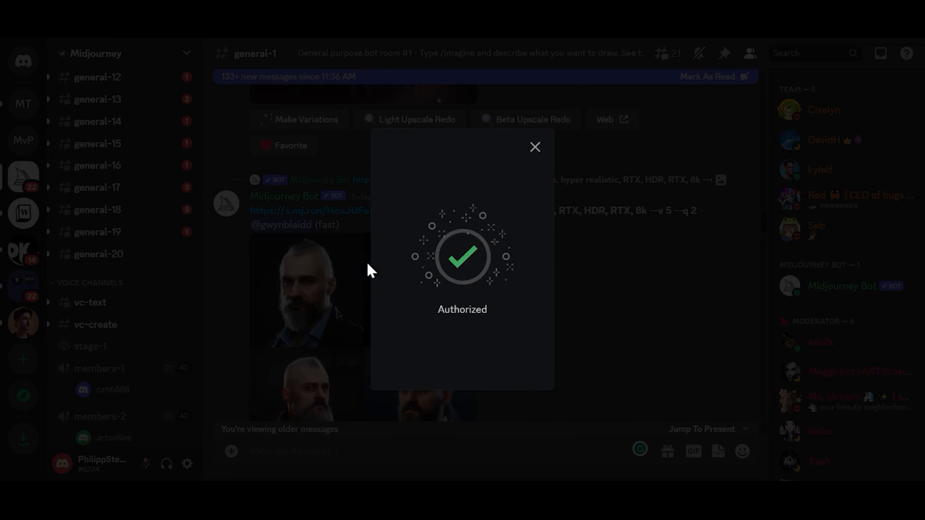
{"action": "mouse_move", "coordinate": [491, 334]}
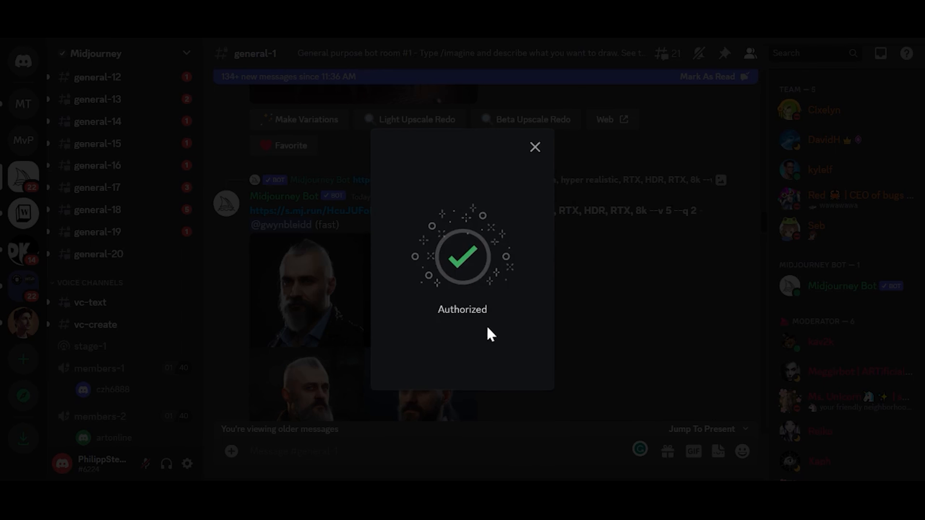
{"action": "mouse_move", "coordinate": [511, 168]}
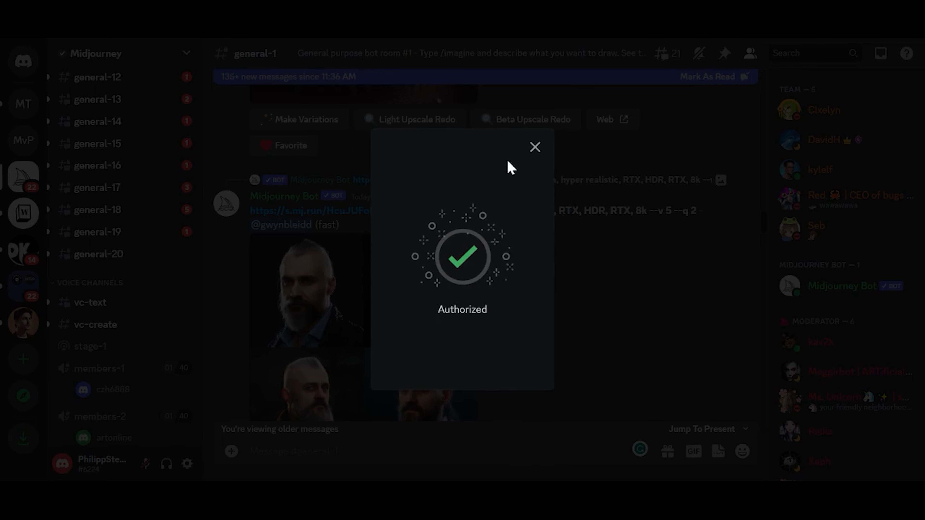
Dismiss the confirmation, switch to Midjourney Testserver and send an /imagine robot prompt in #general
{"action": "left_click", "coordinate": [535, 147]}
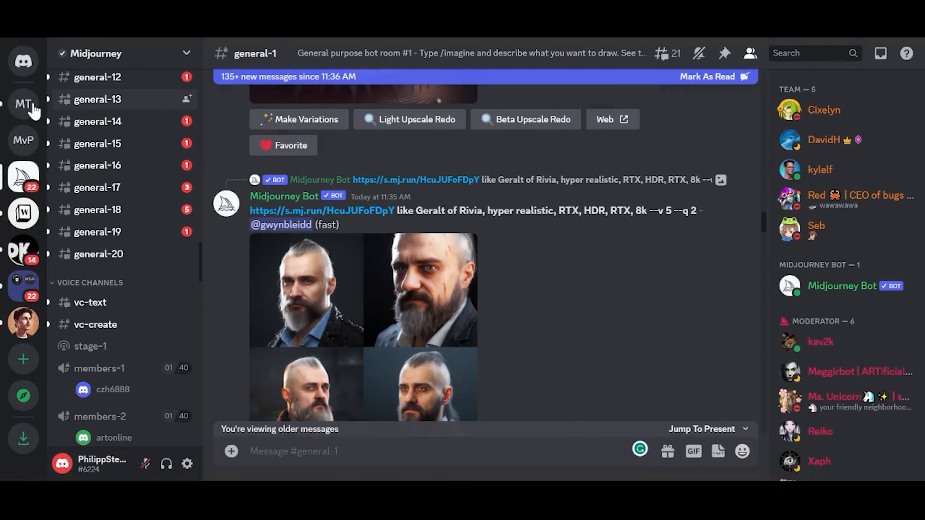
{"action": "left_click", "coordinate": [24, 104]}
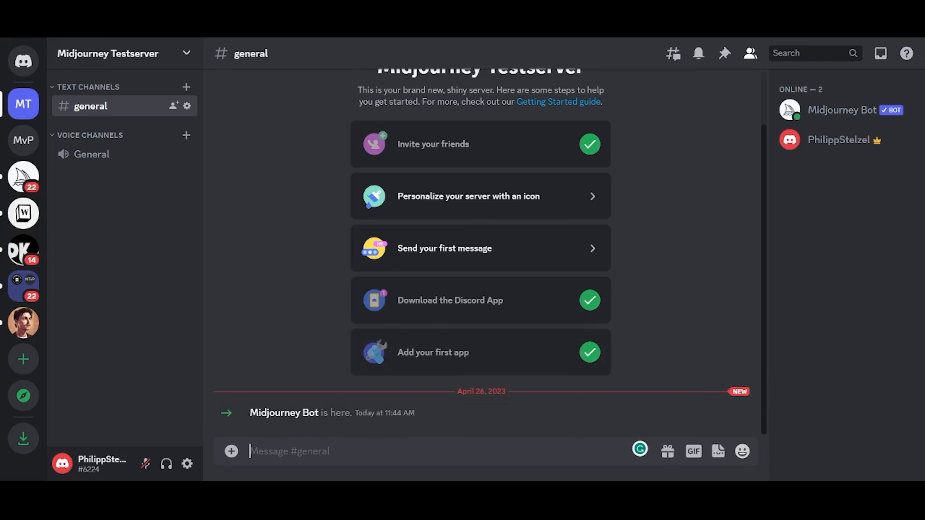
{"action": "type", "text": "/imagine prompt"}
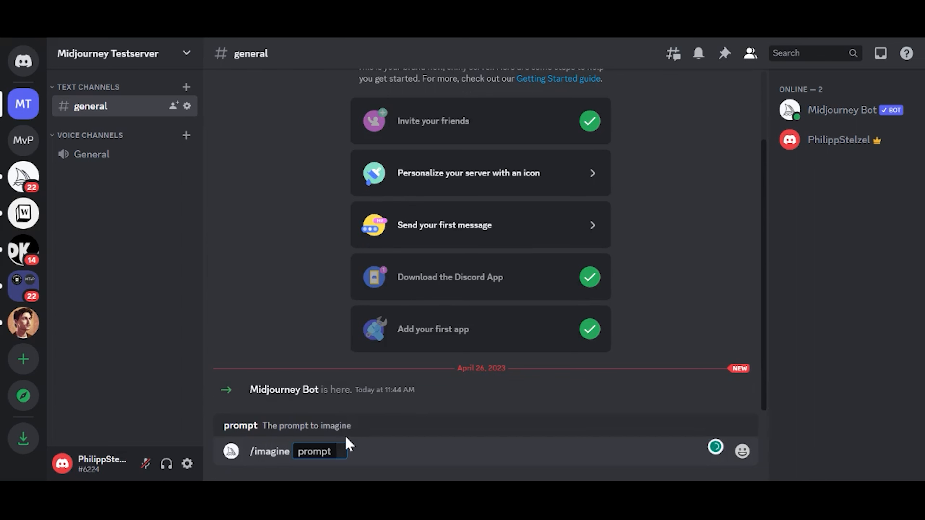
{"action": "type", "text": "Midjo"}
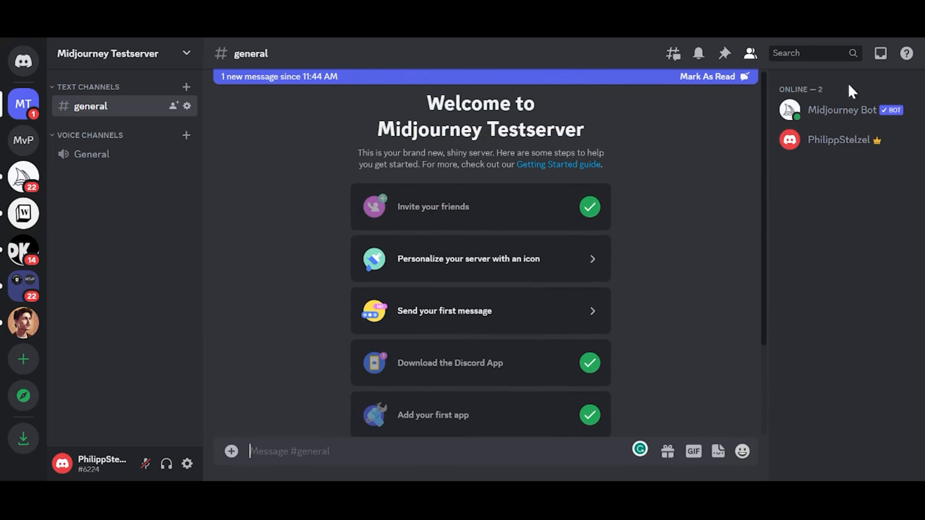
{"action": "mouse_move", "coordinate": [704, 268]}
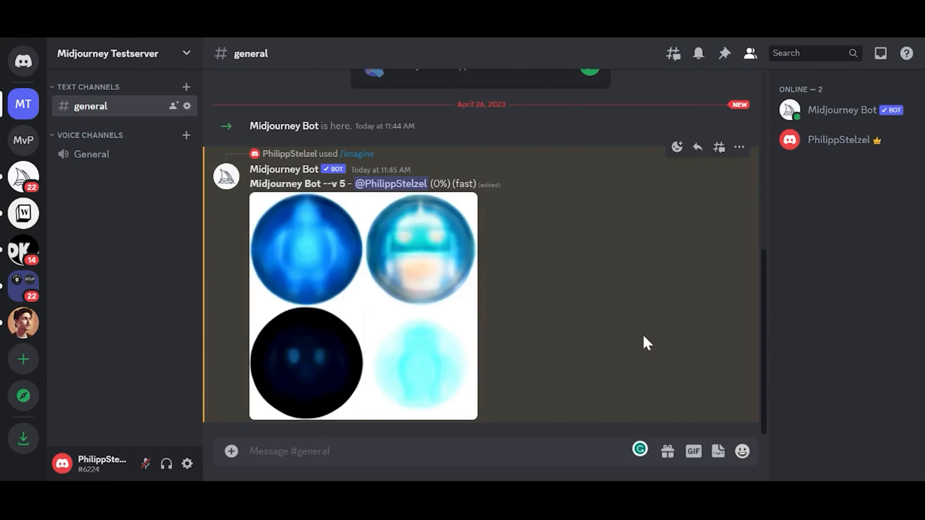
{"action": "scroll", "scroll_direction": "up", "scroll_amount": 3}
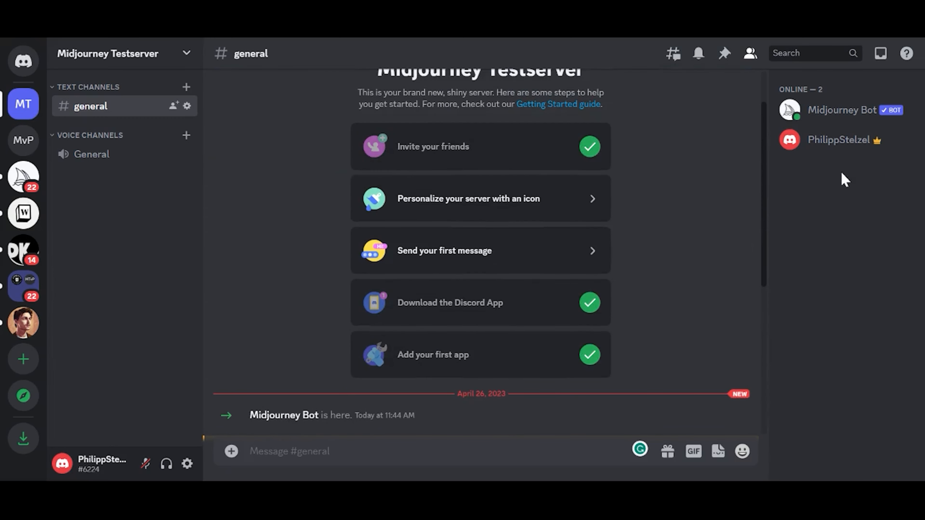
{"action": "mouse_move", "coordinate": [675, 258]}
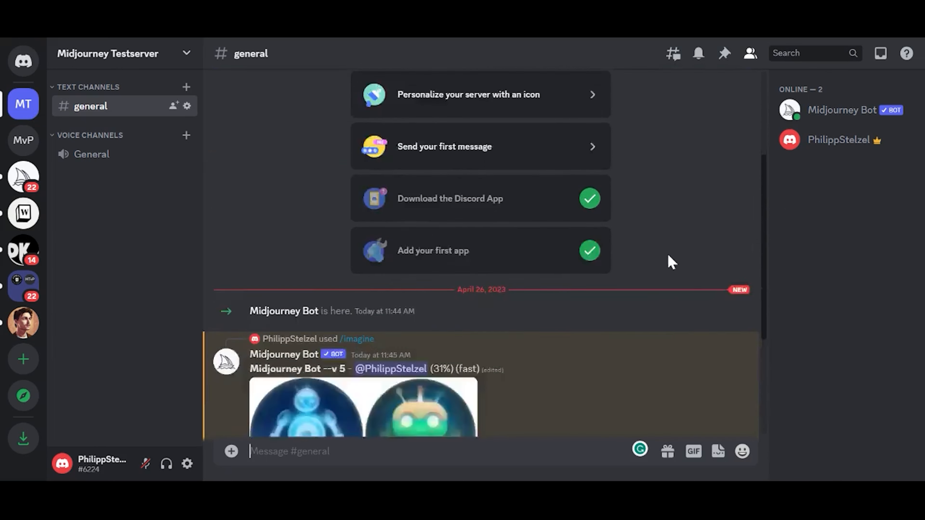
{"action": "scroll", "scroll_direction": "down", "scroll_amount": 3}
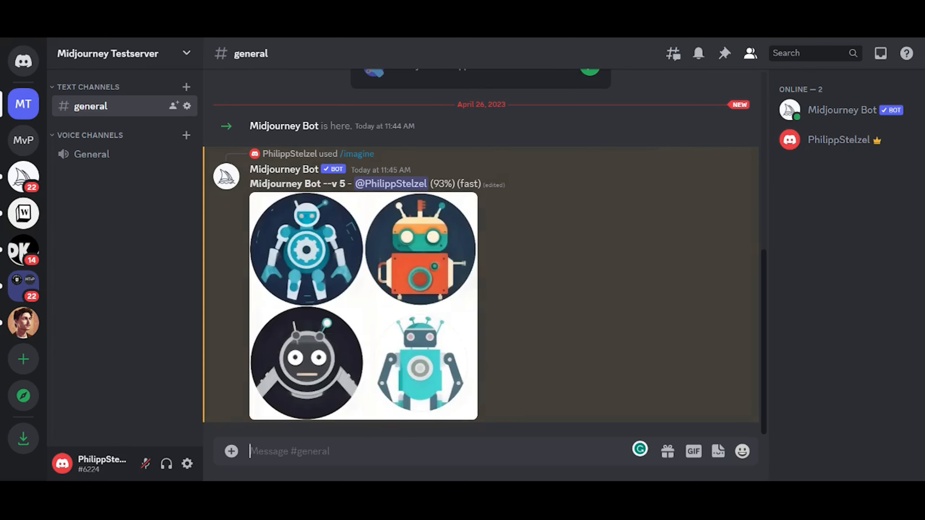
Send /settings and choose Stealth mode, receiving the plan-upgrade notice for Private mode
{"action": "type", "text": "/sett"}
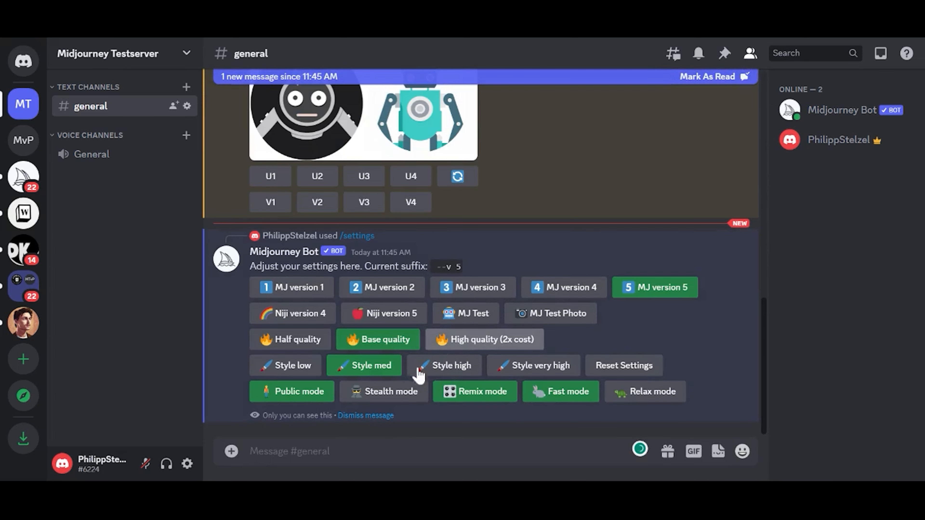
{"action": "mouse_move", "coordinate": [384, 391]}
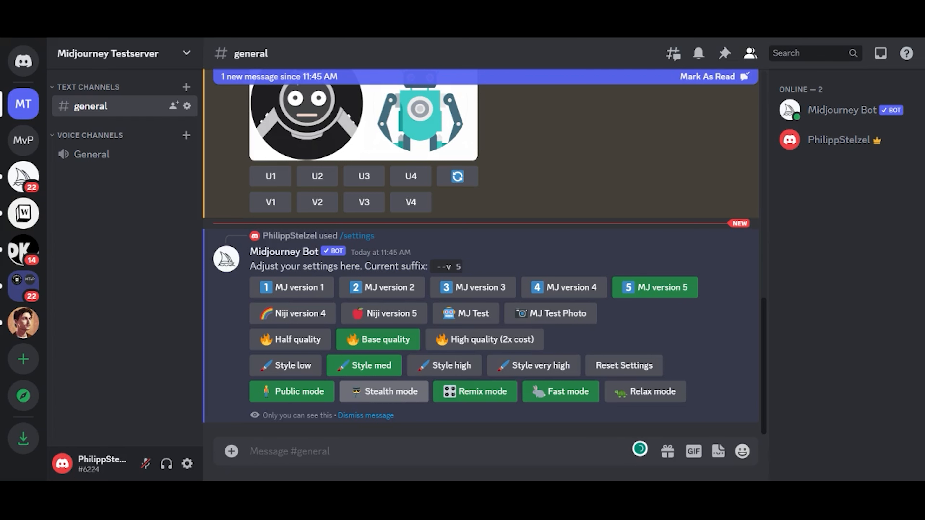
{"action": "left_click", "coordinate": [383, 391]}
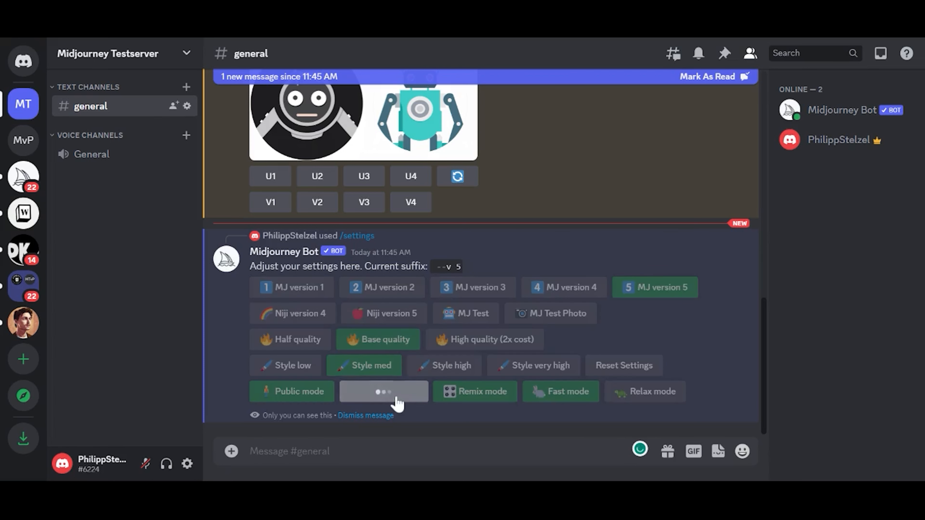
{"action": "left_click", "coordinate": [384, 391]}
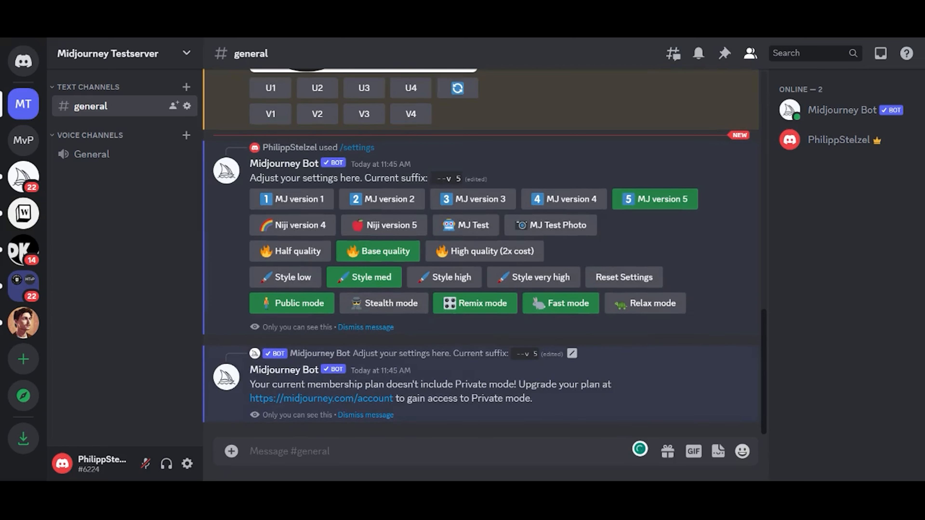
{"action": "mouse_move", "coordinate": [381, 400]}
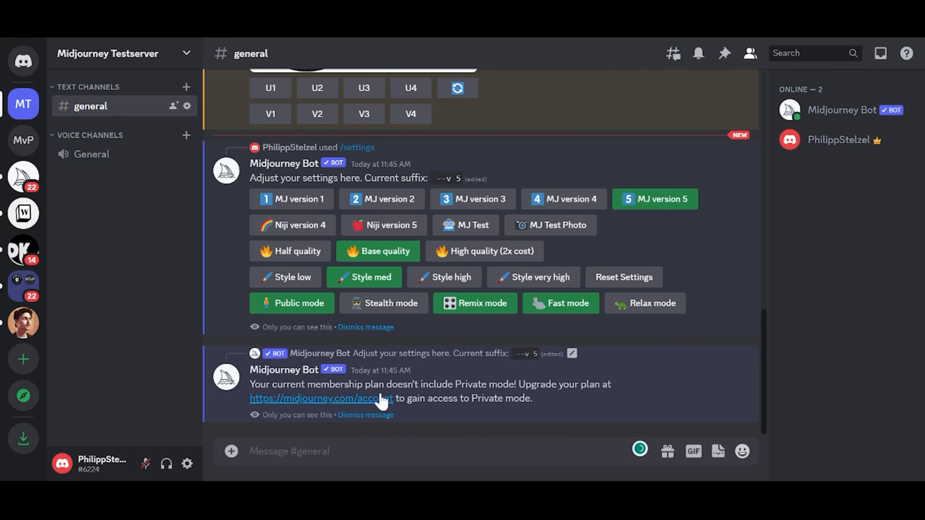
{"action": "mouse_move", "coordinate": [449, 41]}
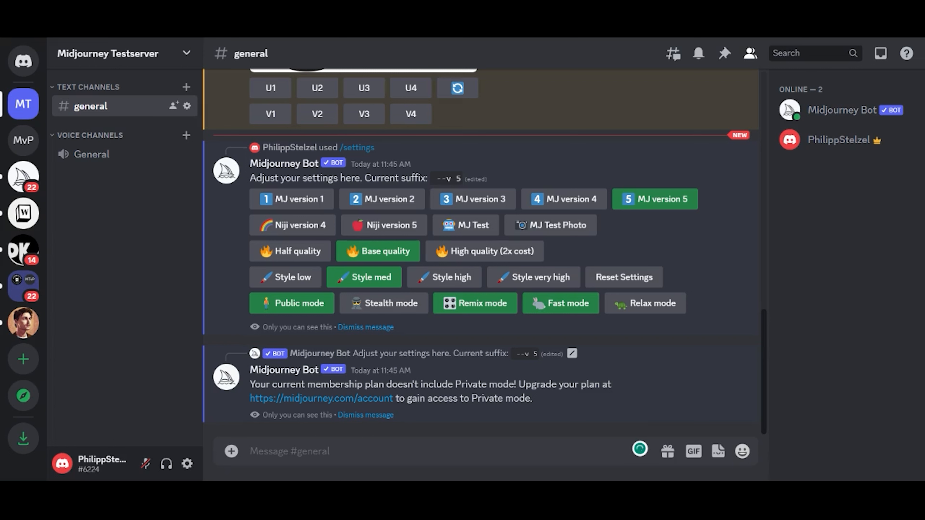
{"action": "mouse_move", "coordinate": [484, 46]}
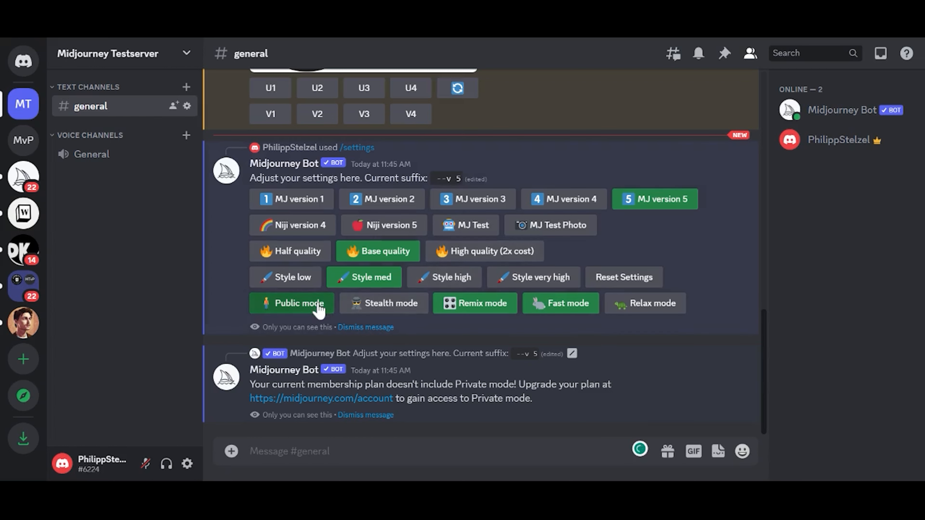
{"action": "mouse_move", "coordinate": [326, 321]}
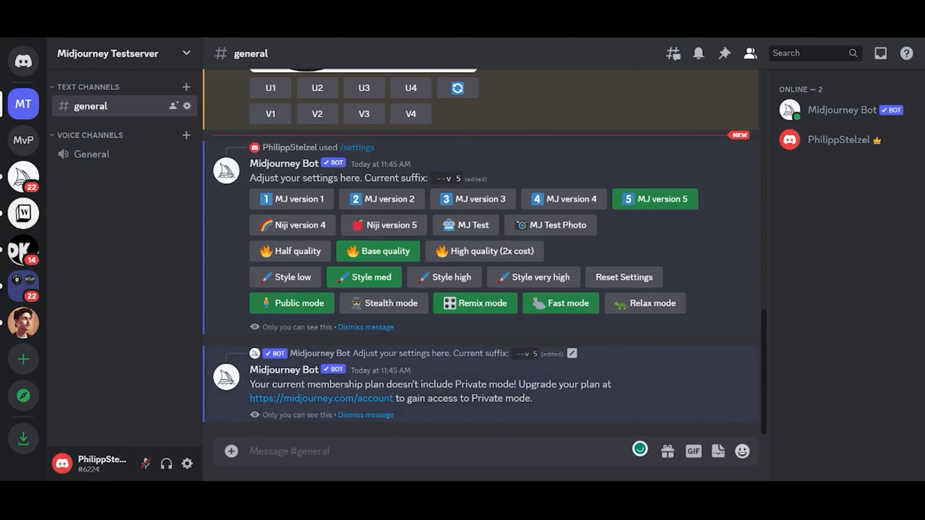
Open the reaction picker on the robot image grid to remove it with the ❌ emoji
{"action": "scroll", "scroll_direction": "up", "scroll_amount": 3}
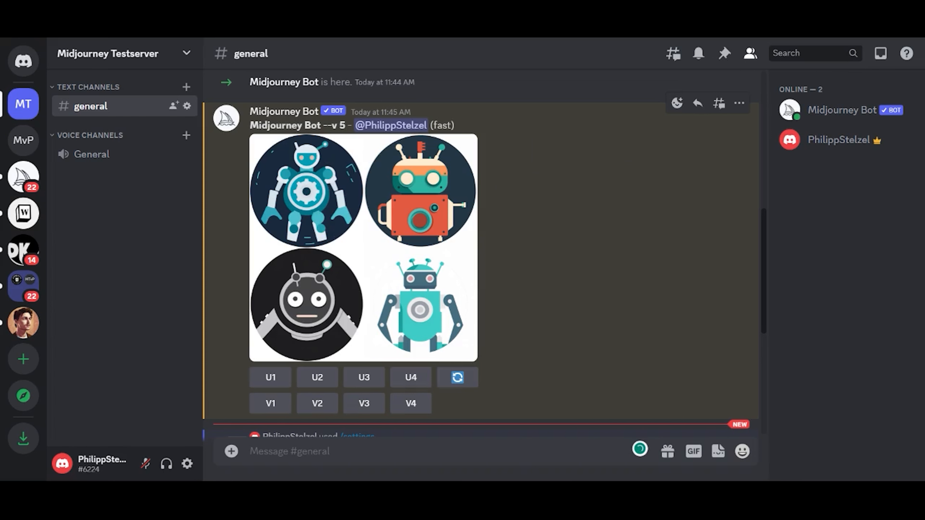
{"action": "mouse_move", "coordinate": [668, 116]}
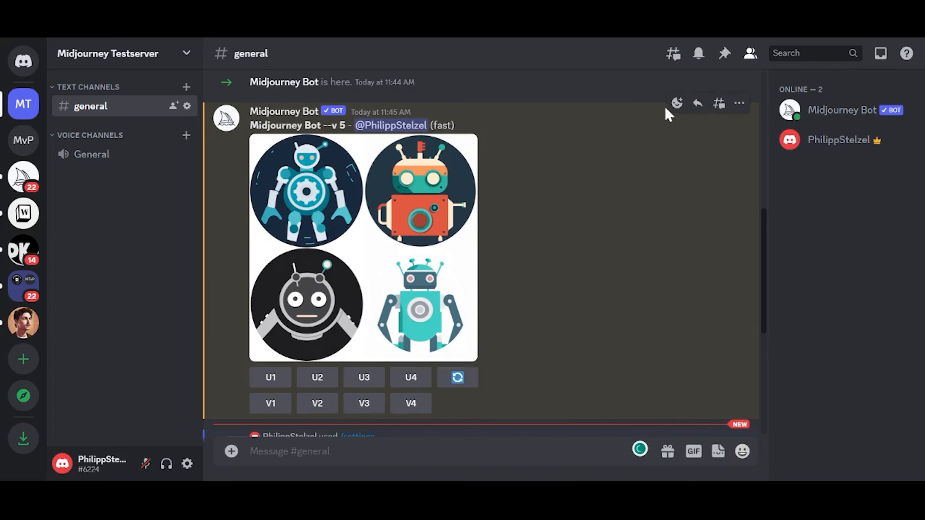
{"action": "left_click", "coordinate": [676, 102]}
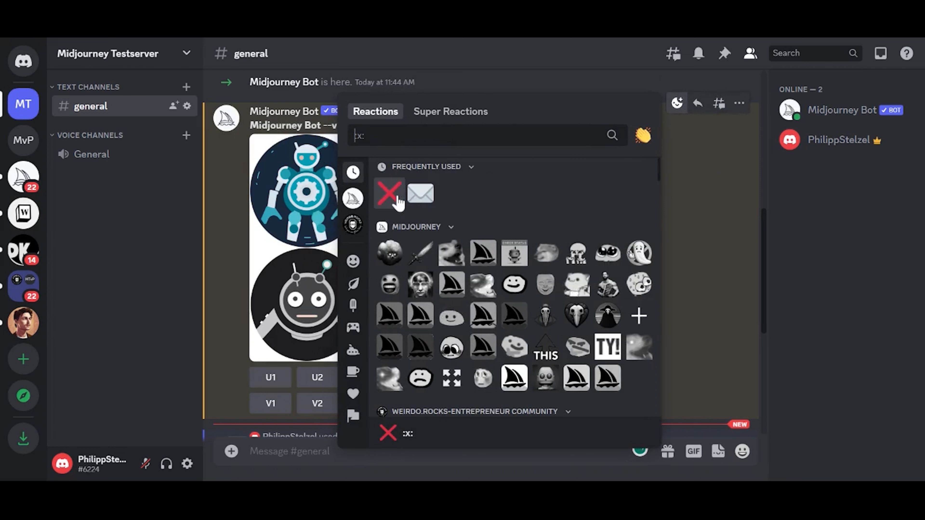
{"action": "mouse_move", "coordinate": [397, 212]}
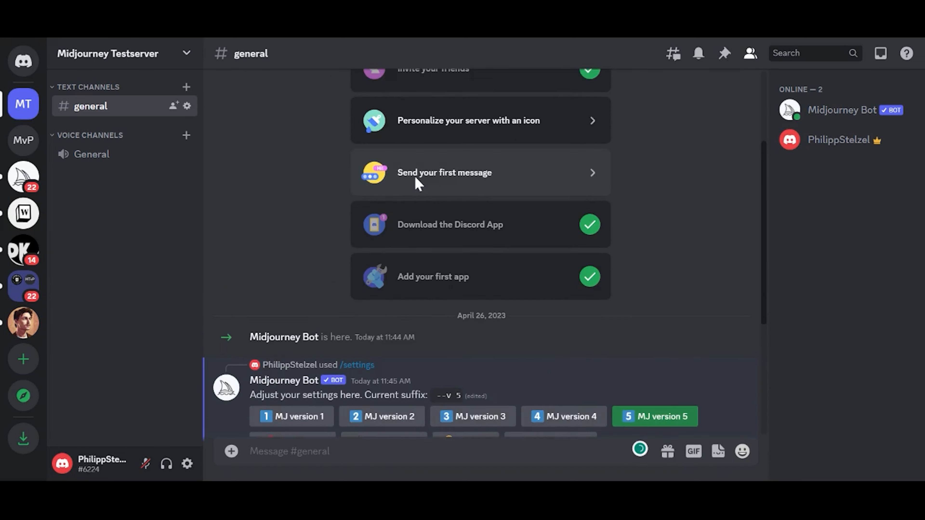
{"action": "scroll", "scroll_direction": "down", "scroll_amount": 3}
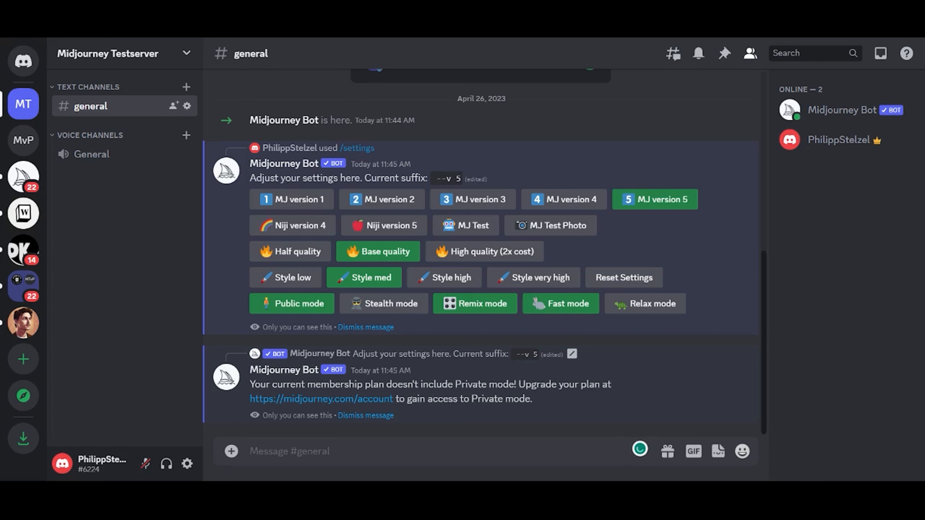
{"action": "mouse_move", "coordinate": [700, 174]}
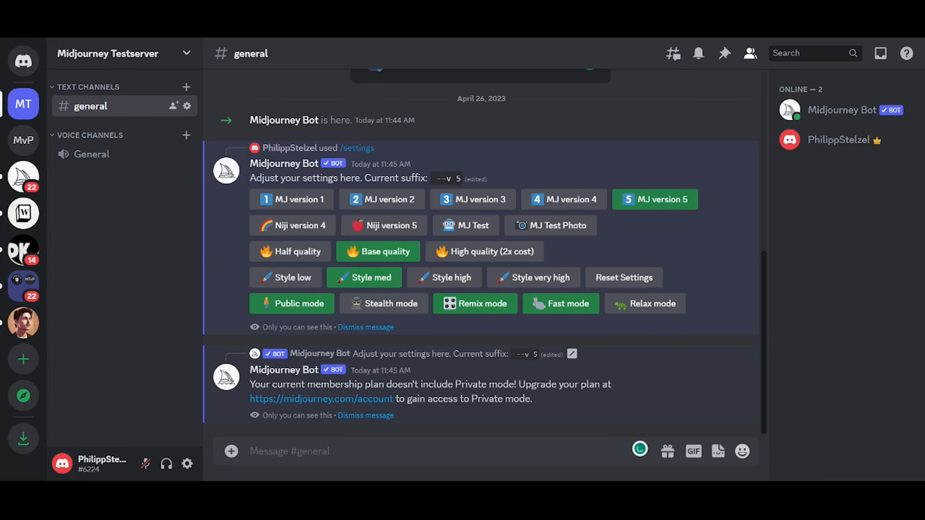
{"action": "mouse_move", "coordinate": [747, 54]}
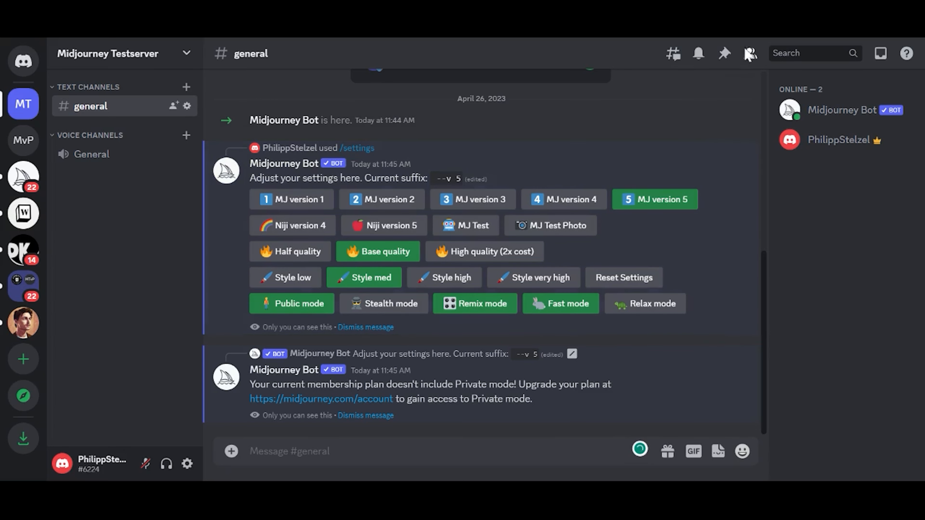
{"action": "mouse_move", "coordinate": [749, 48]}
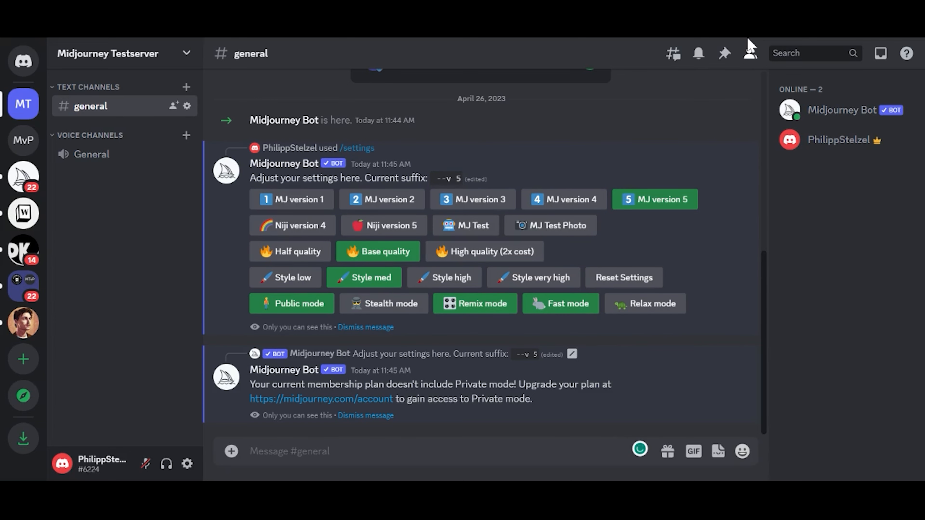